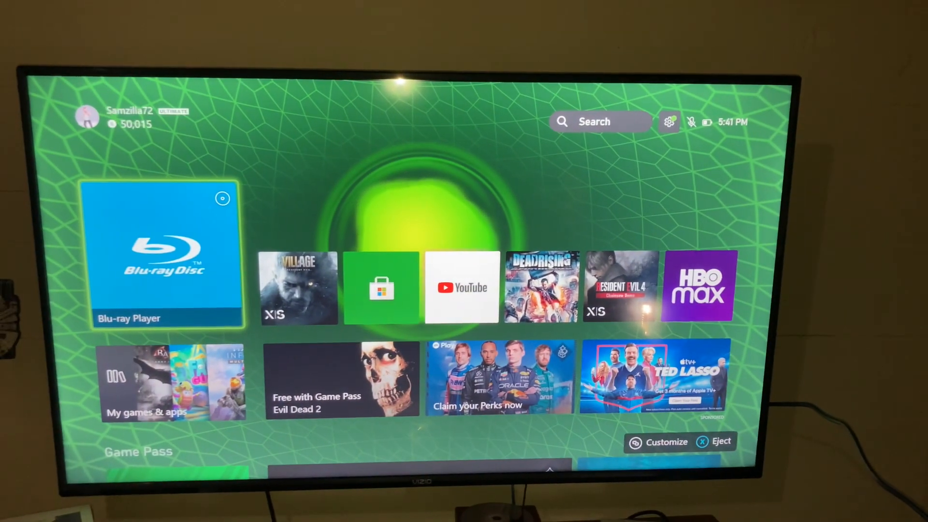
- Launch the Blu-ray Player app from the home screen to load the inserted disc
click(165, 254)
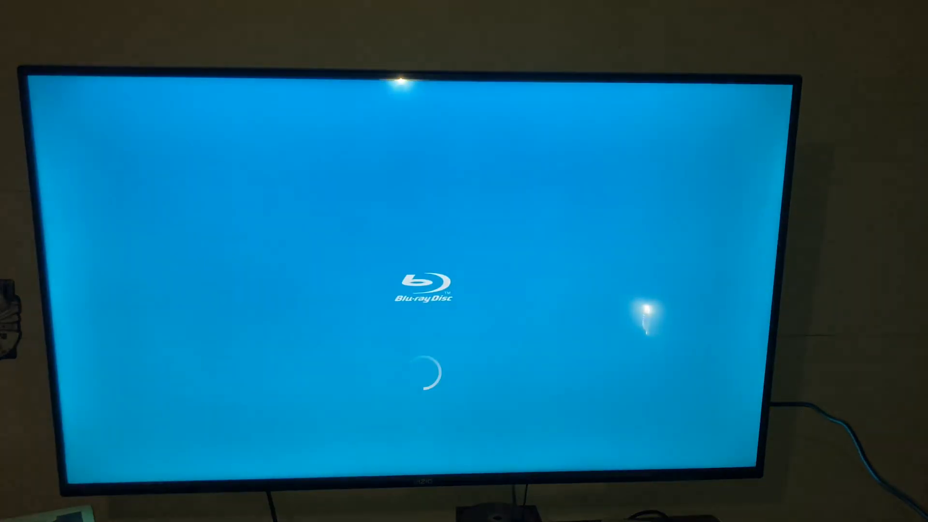